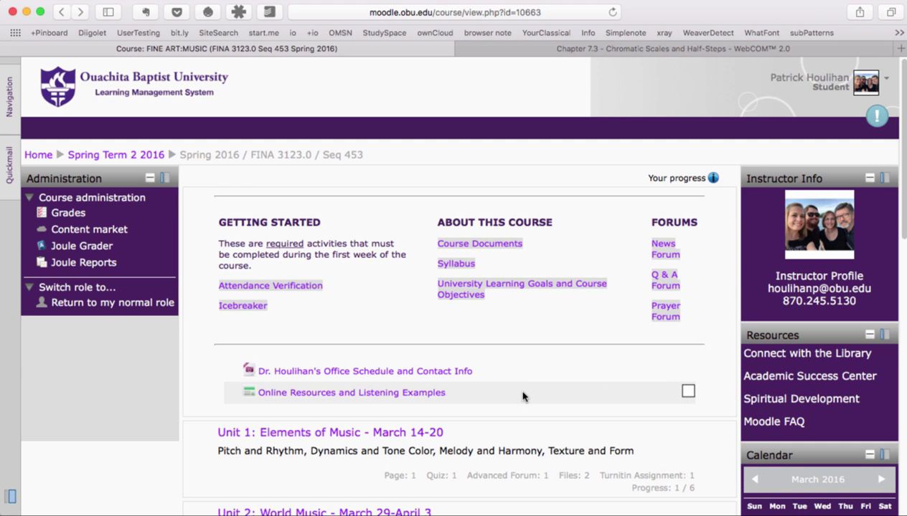
- Open Unit 1: Elements of Music and browse its objectives, reading, quiz, discussion and notebook
scroll("down", 3)
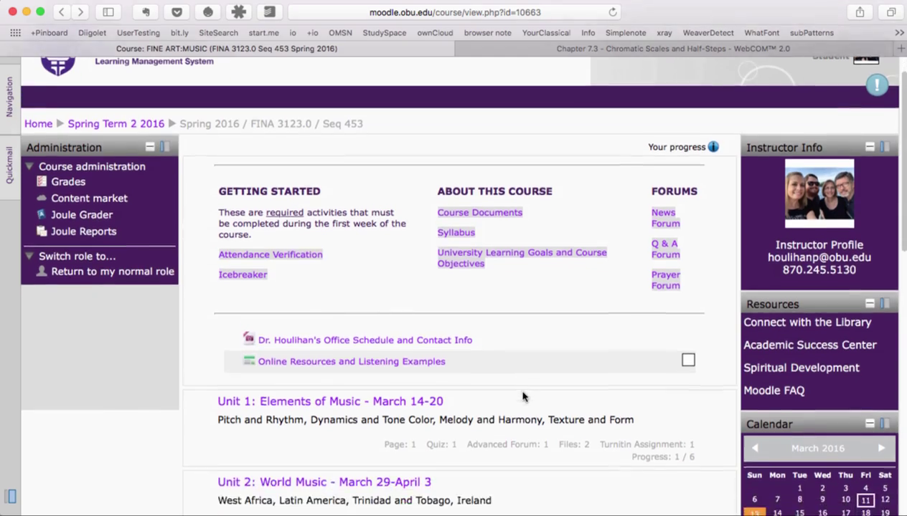
scroll("down", 3)
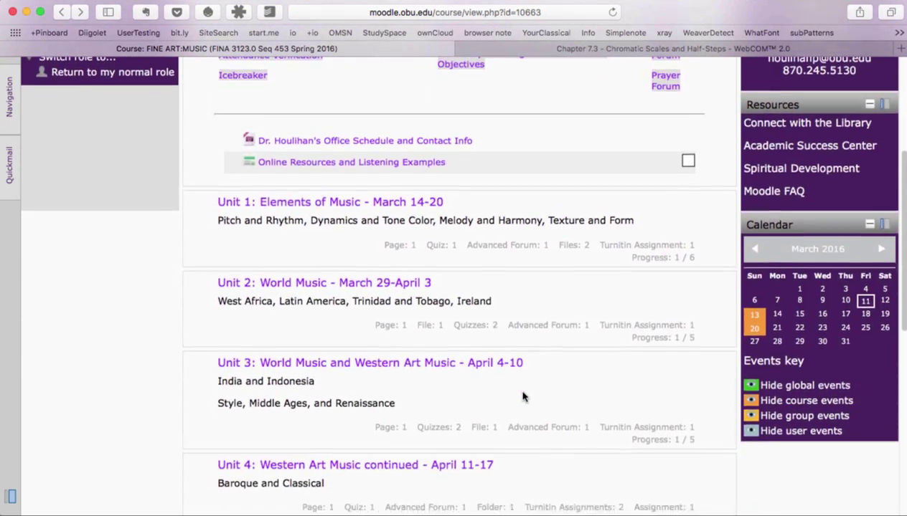
scroll("down", 3)
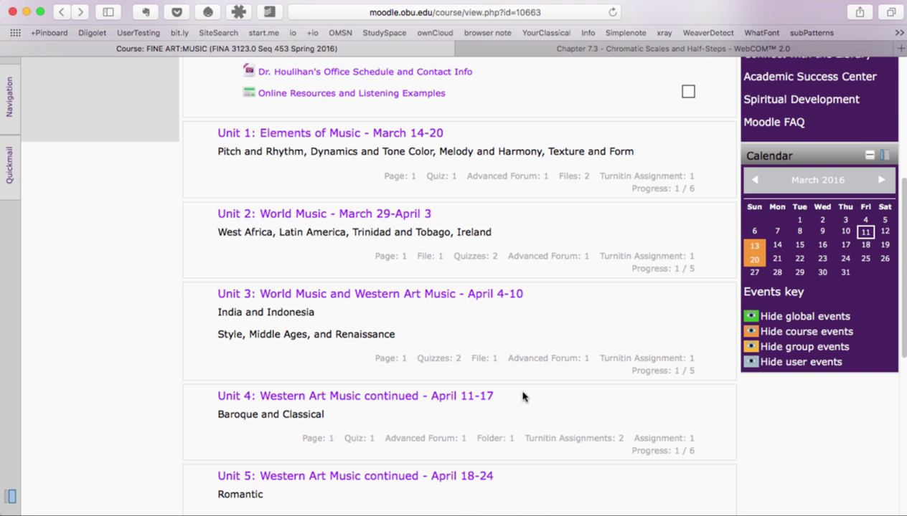
mouse_move(457, 326)
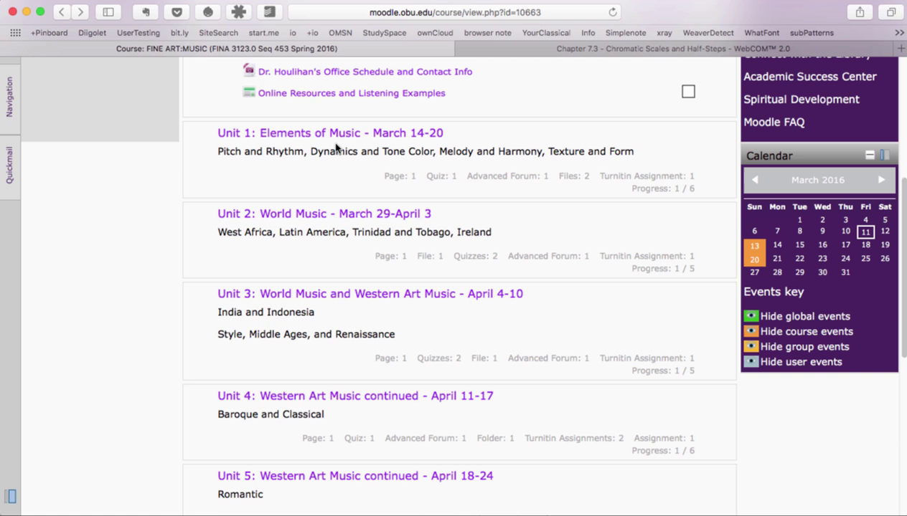
left_click(330, 133)
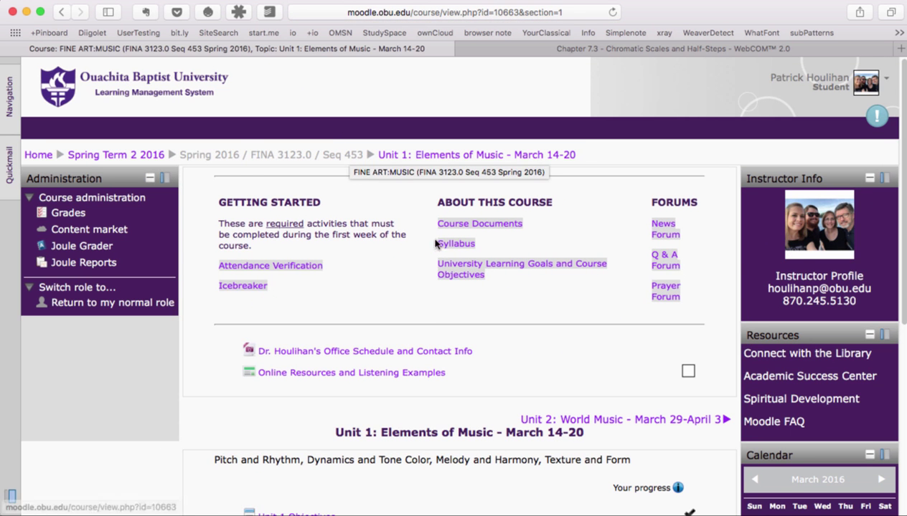
scroll("down", 3)
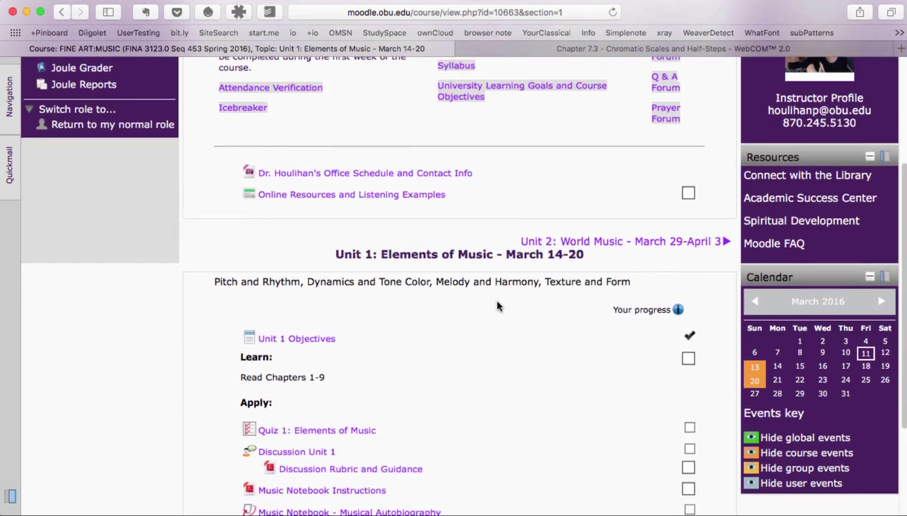
scroll("down", 3)
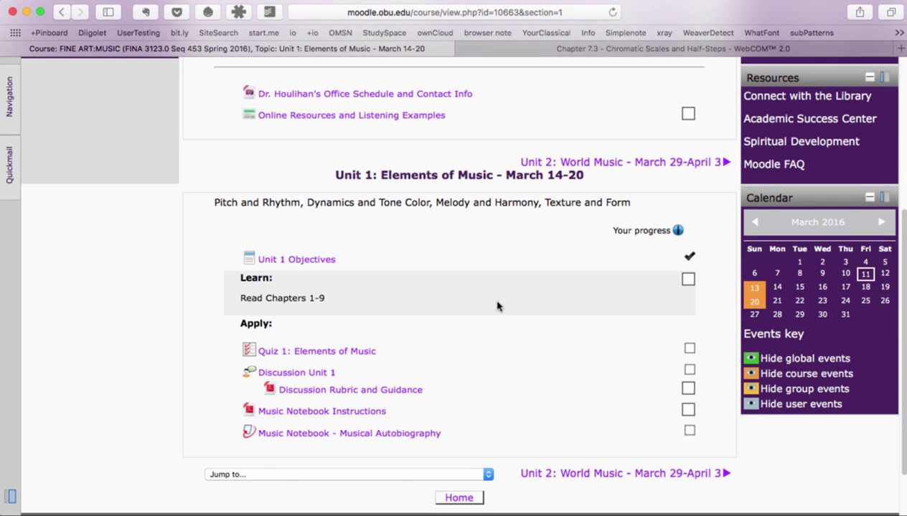
- Skim the WebCOM Chromatic Scale and Half-Steps chapter, then return to Moodle's Unit 1 page
left_click(670, 48)
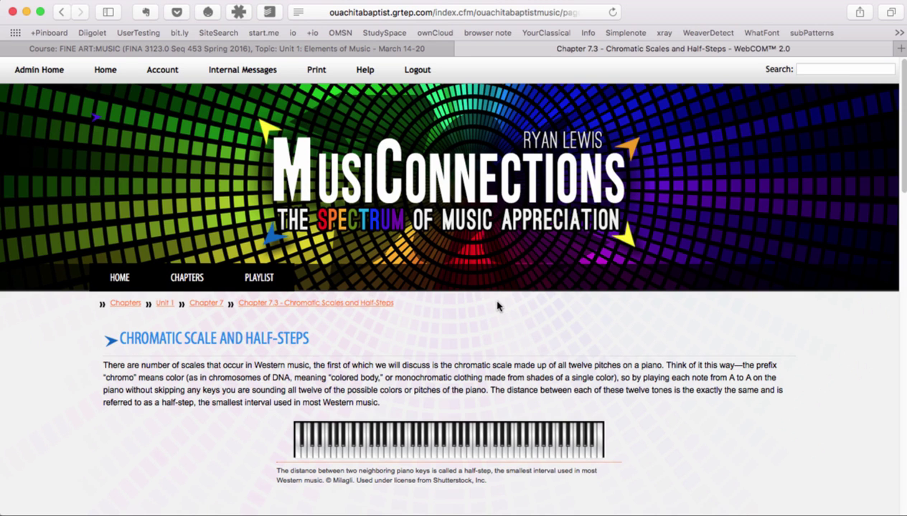
scroll("down", 3)
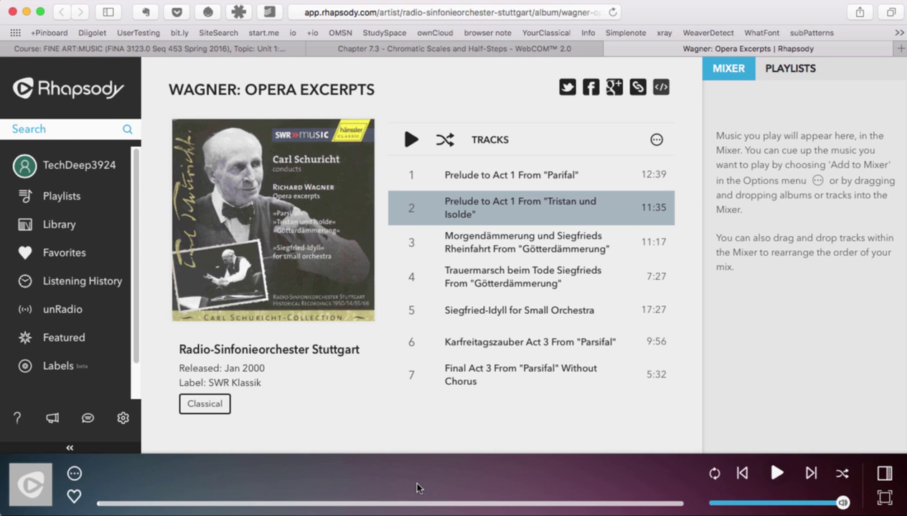
left_click(150, 48)
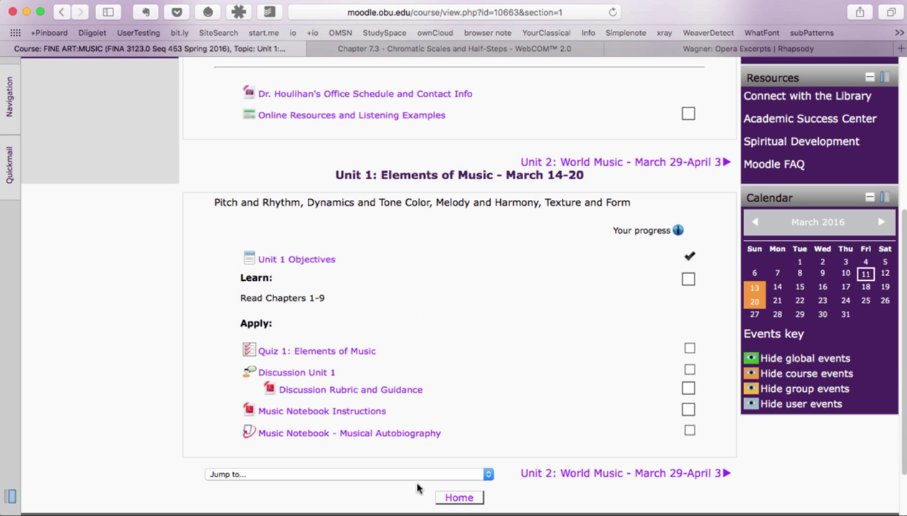
mouse_move(470, 450)
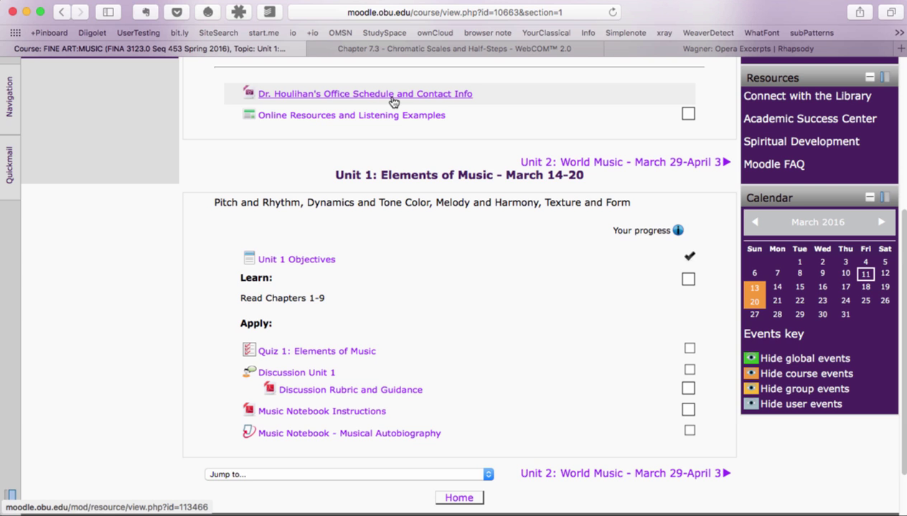
left_click(364, 93)
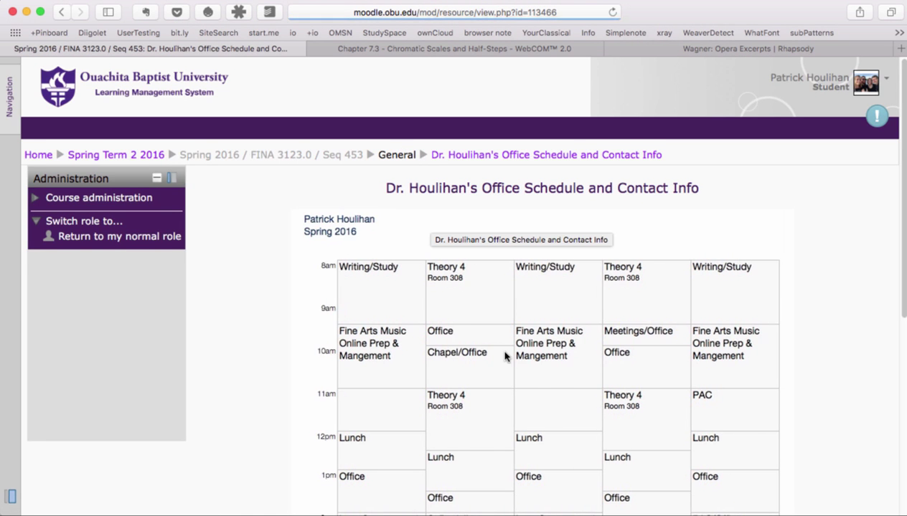
scroll("down", 3)
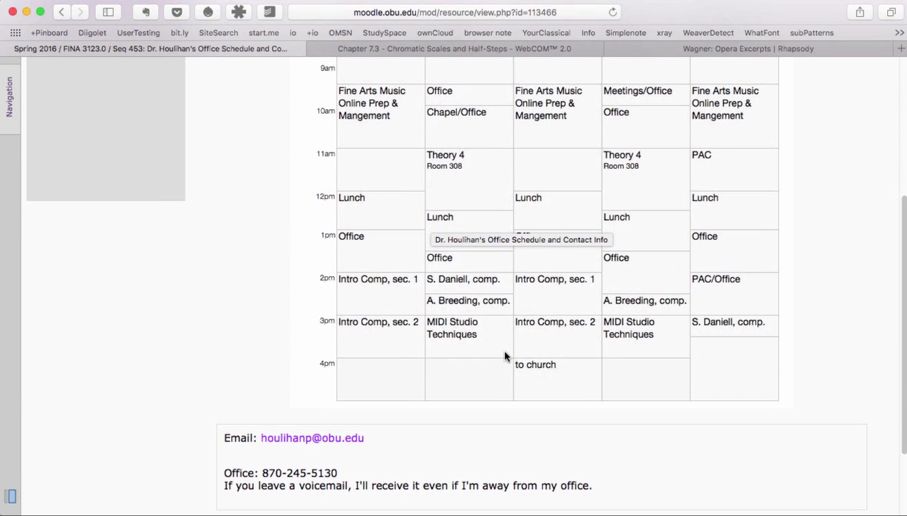
scroll("down", 3)
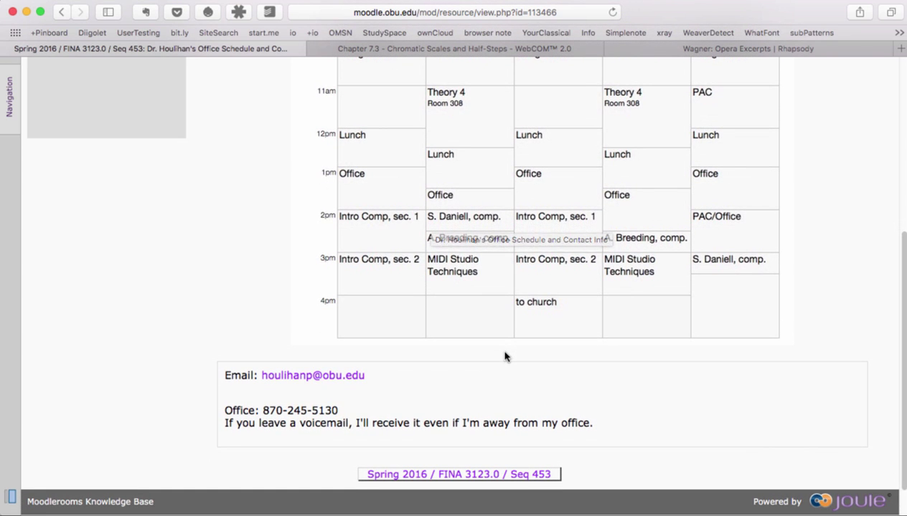
scroll("down", 3)
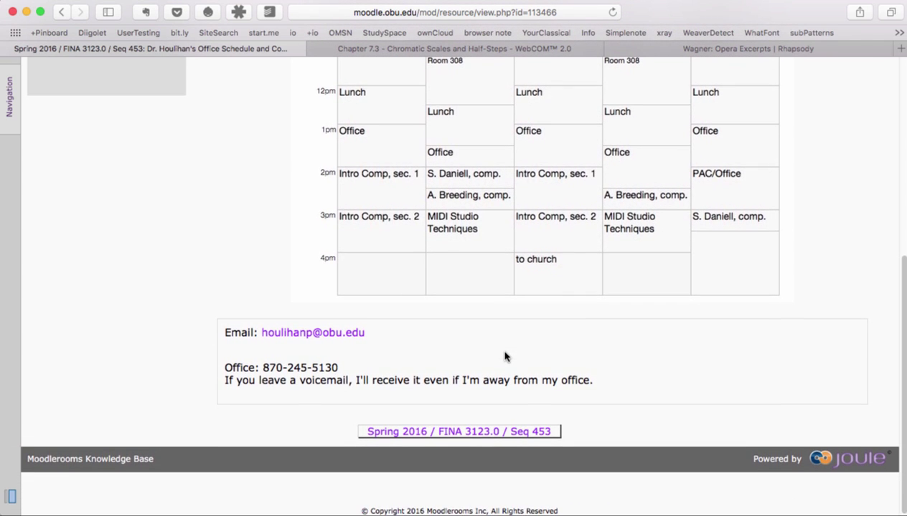